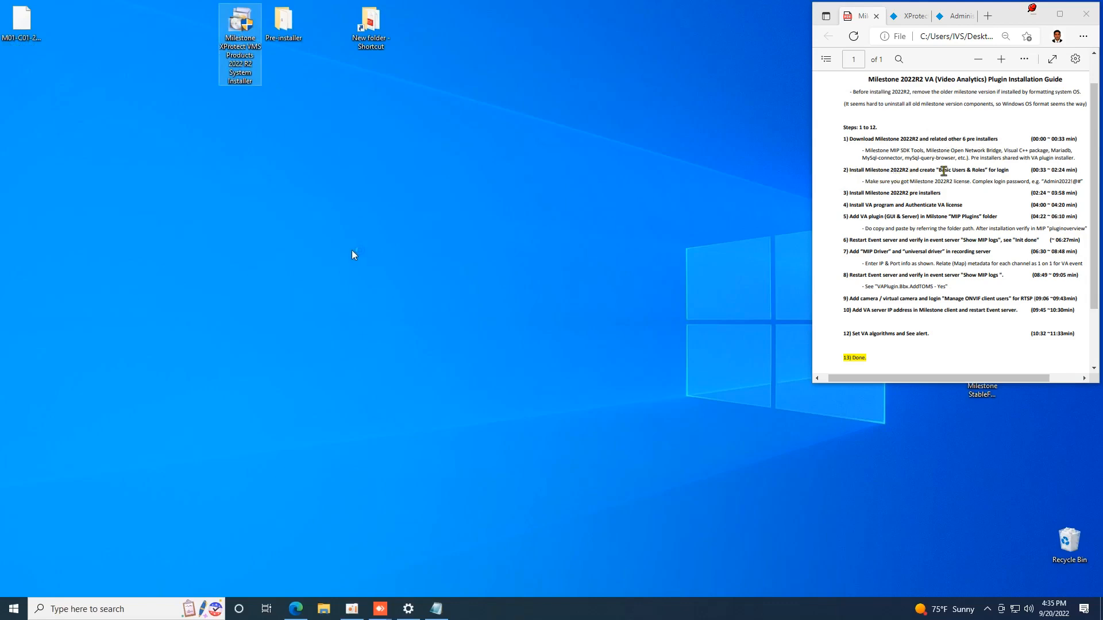
Step: Launch the Milestone XProtect VMS Products 2022 R2 System Installer from its desktop icon
double_click(238, 28)
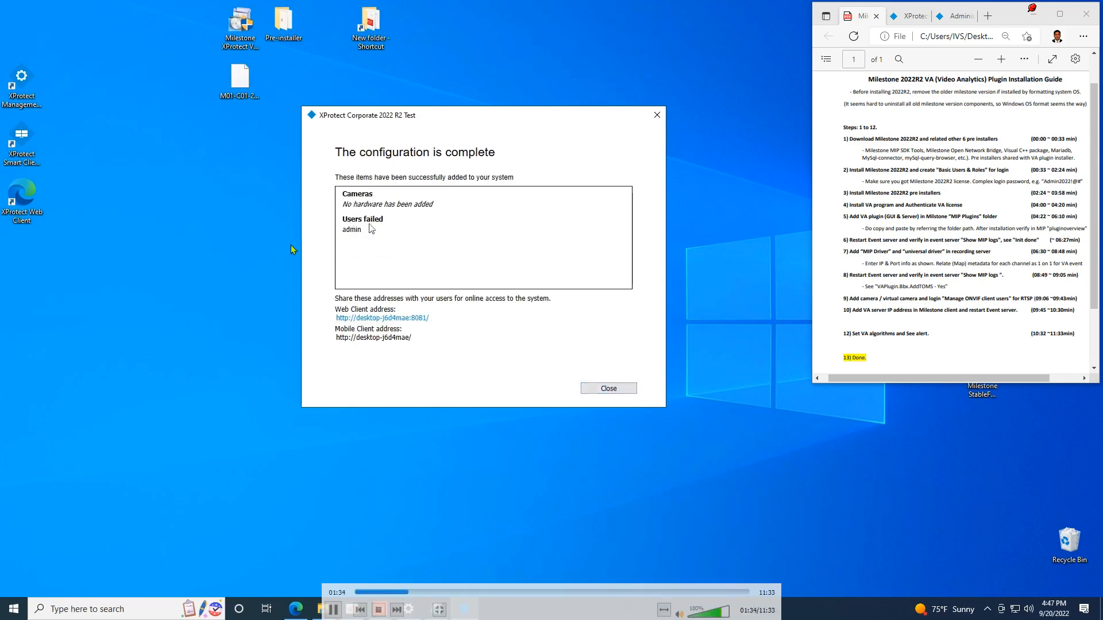
Step: Close the configuration-complete summary showing the web and mobile client addresses
left_click(608, 388)
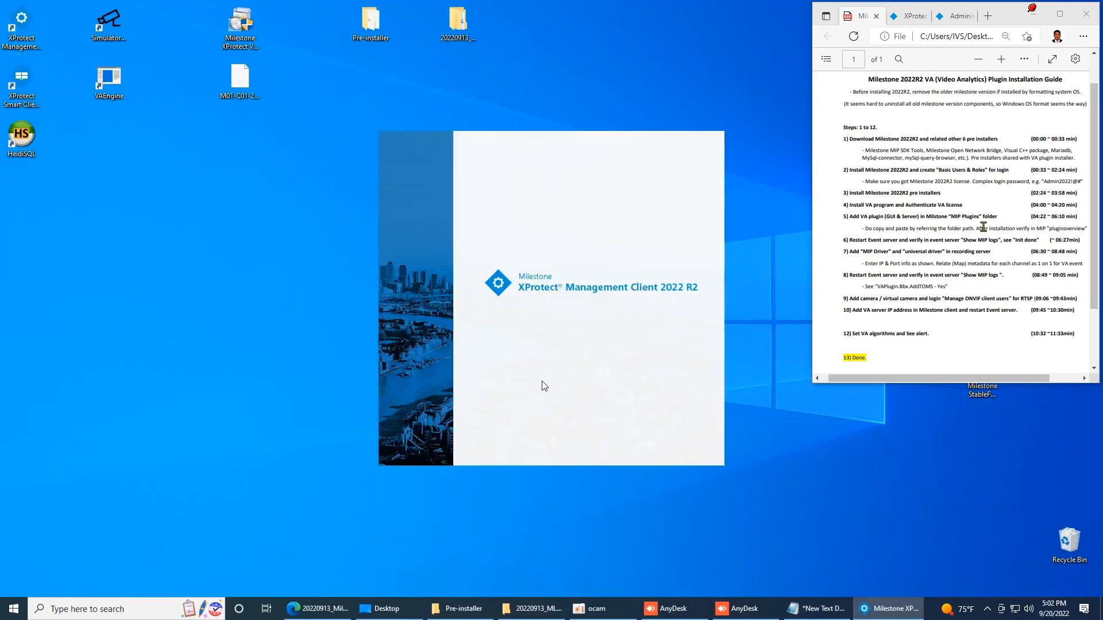